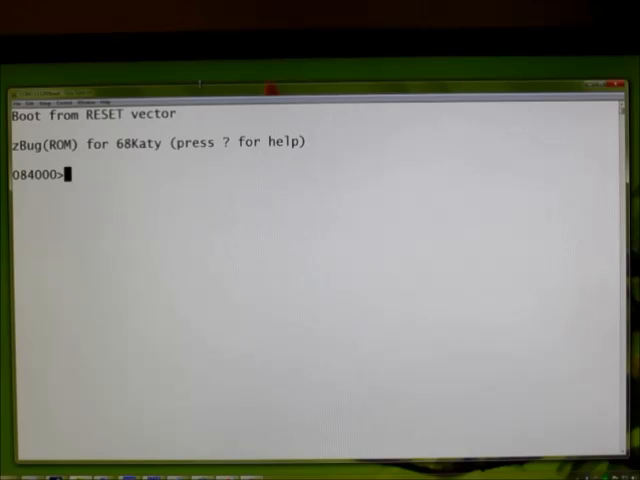
At the zBug 084000> prompt, enter the jump command to address 00300 to start uClinux.
type("jump to address 084000>")
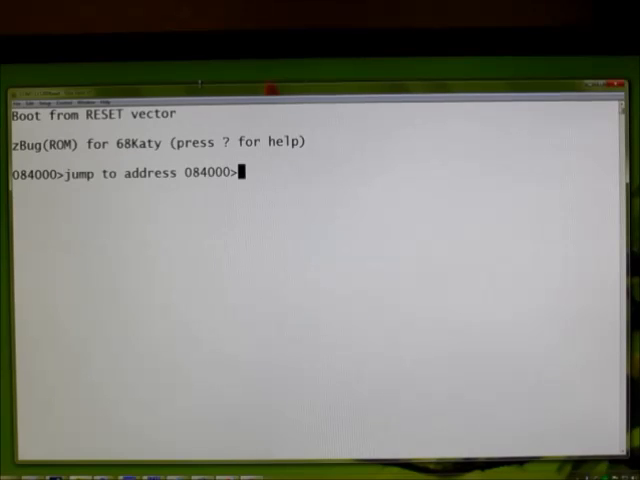
type("00300")
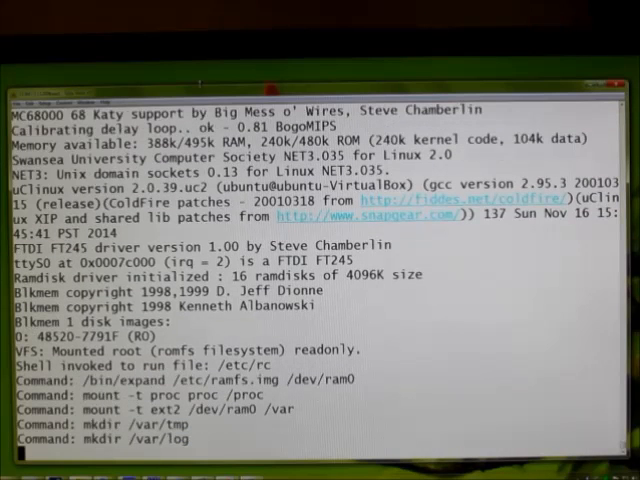
Scroll through the kernel boot and /etc/rc output until the Sash prompt appears.
scroll("down", 3)
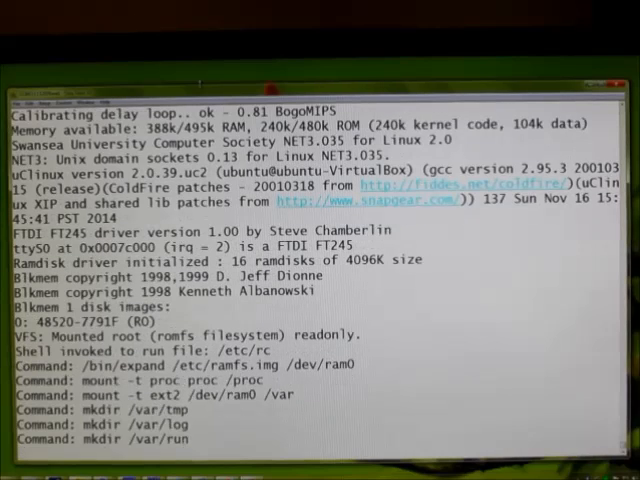
scroll("down", 3)
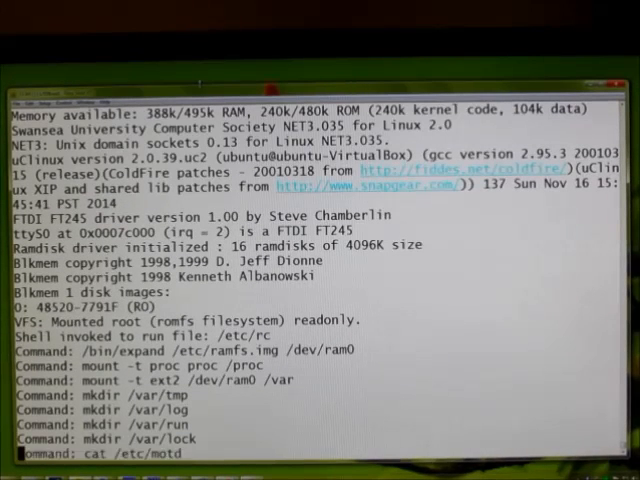
scroll("down", 3)
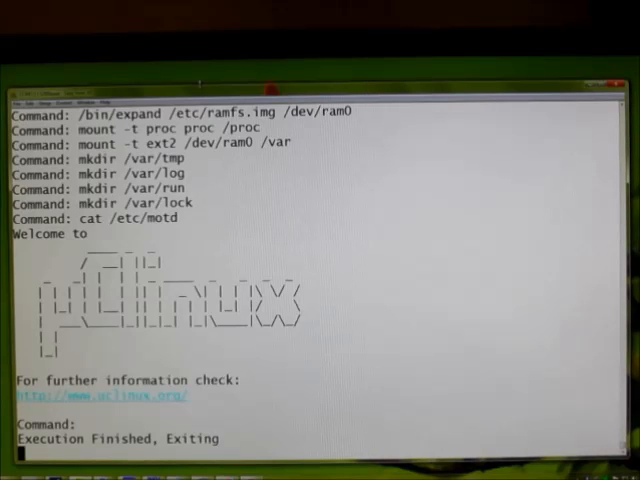
scroll("down", 3)
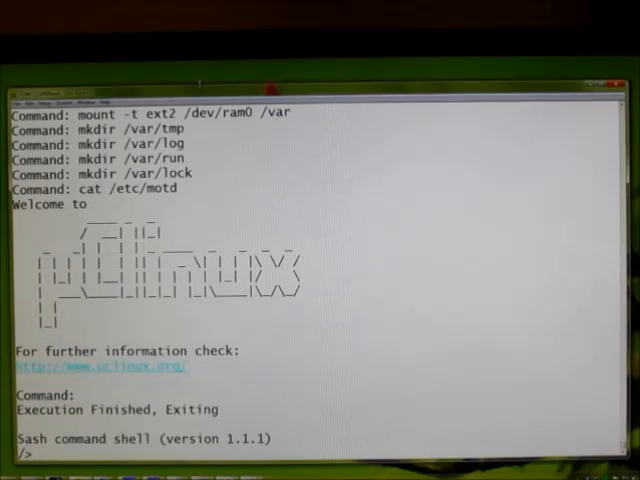
Print the 68Katy logo banner with cat /etc/logo.
type("c")
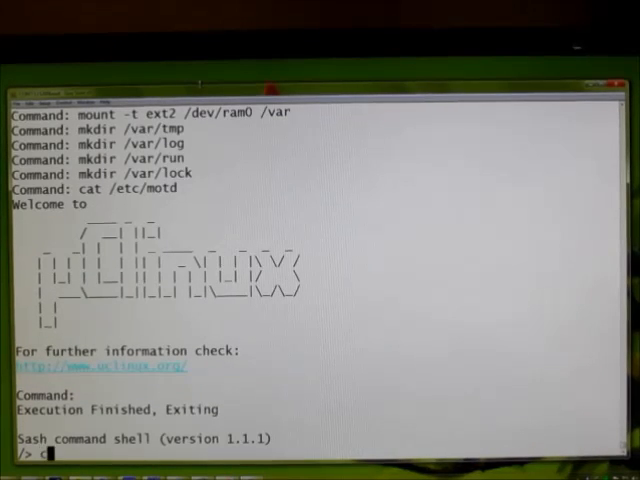
type("cat /et")
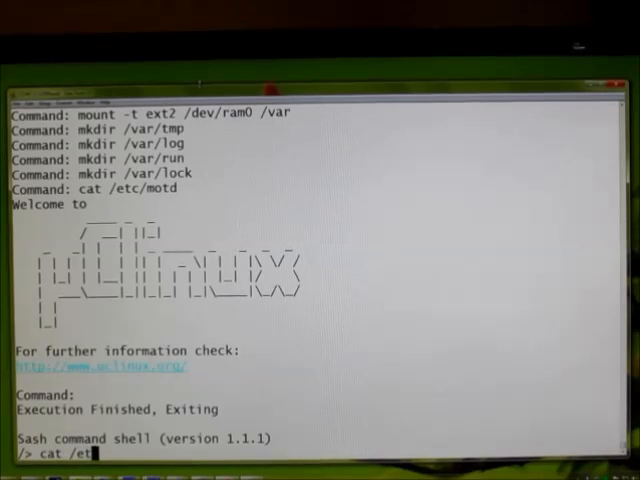
type("c/lo")
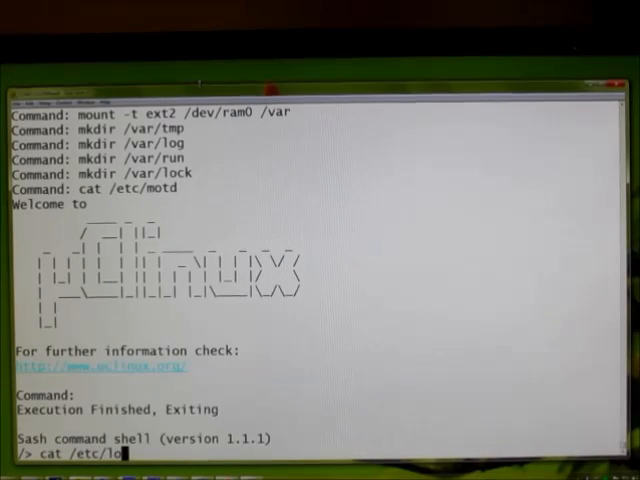
type("go")
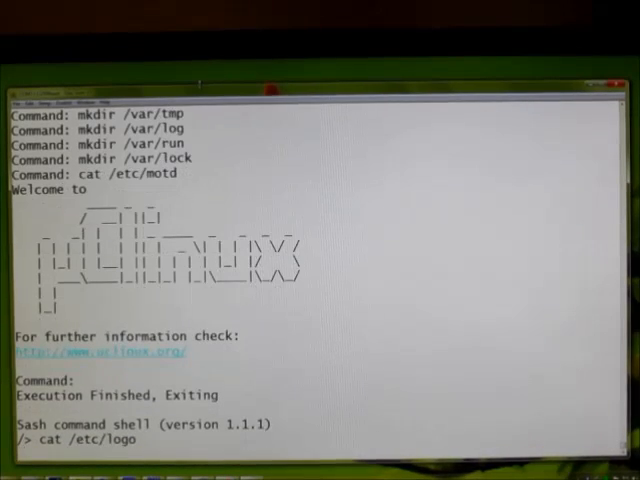
scroll("down", 3)
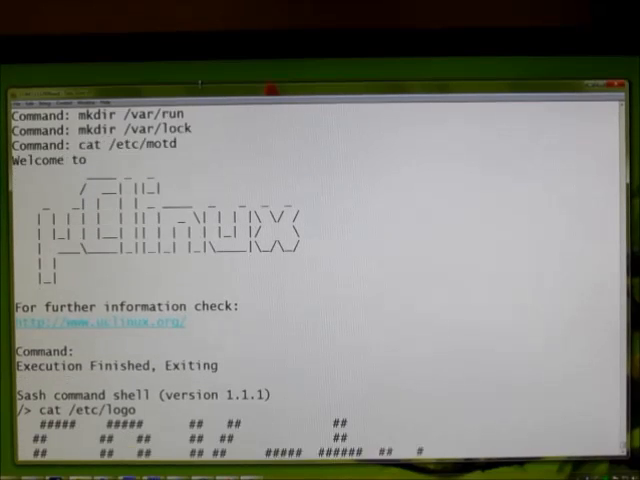
scroll("down", 3)
type("ls -l /bin")
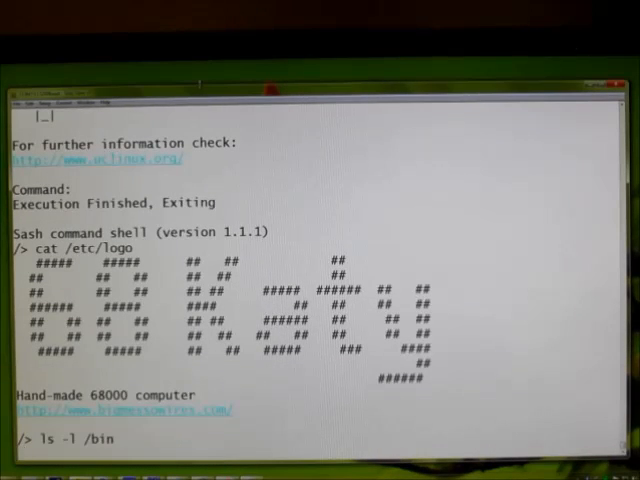
List /bin in detail, showing advent4, expand, init, ledblink, sh and vi.
key("Return")
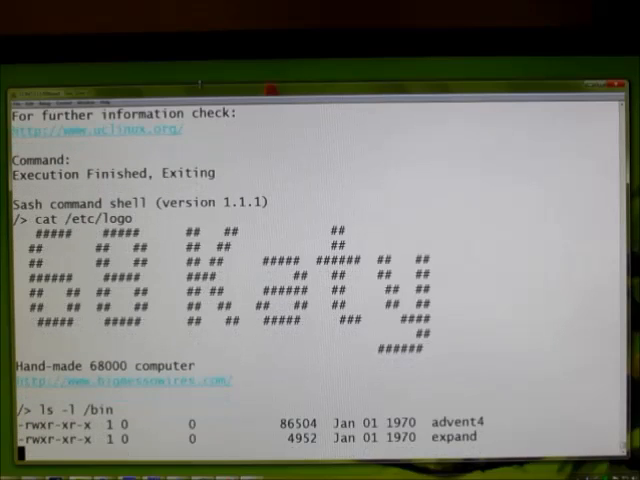
scroll("down", 3)
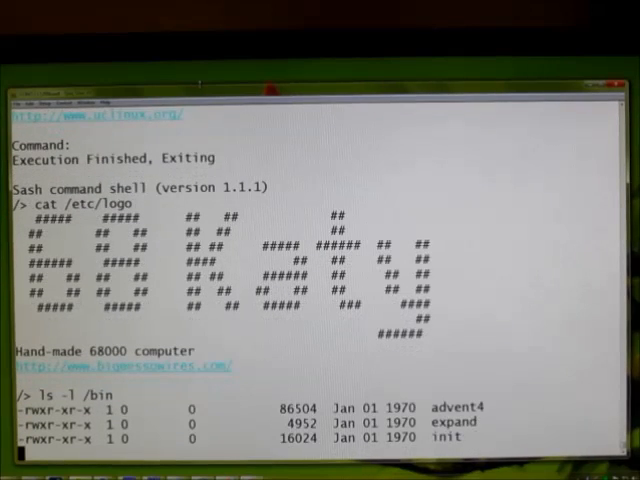
scroll("down", 3)
type("vi")
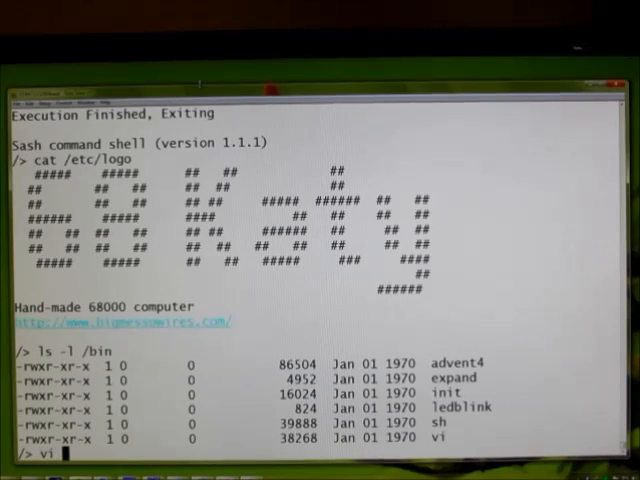
Write the text into /var/tmp/hello in vi and save with :x (12 bytes).
type("/tmp")
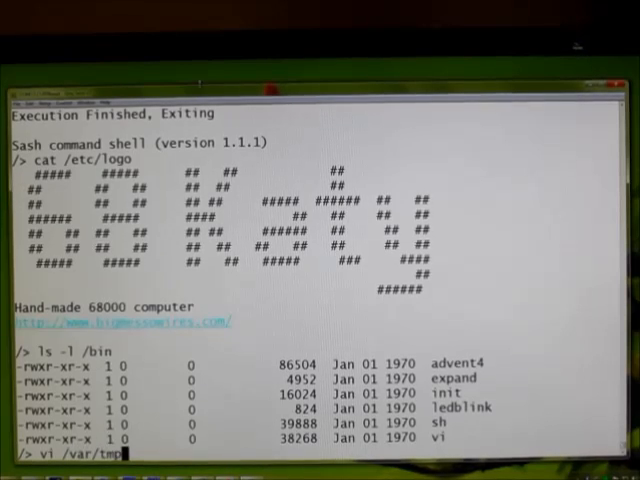
type("hello")
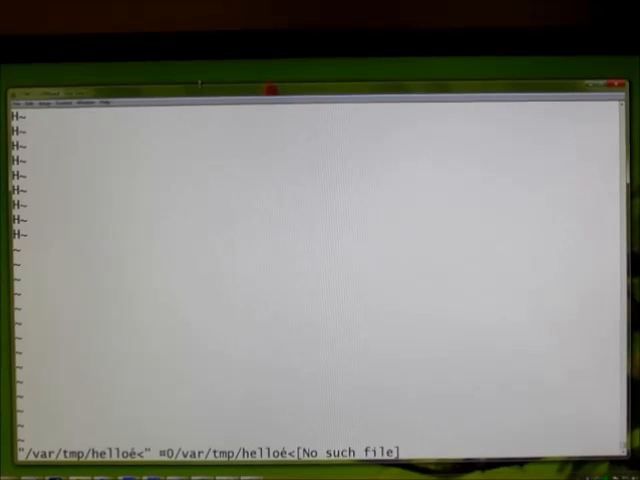
type("hell")
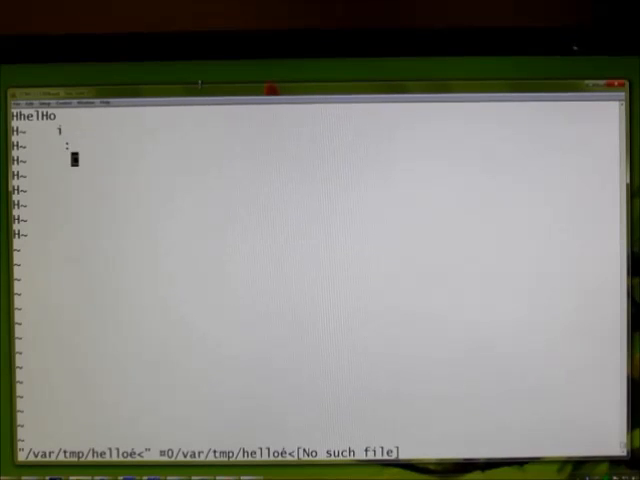
type("q")
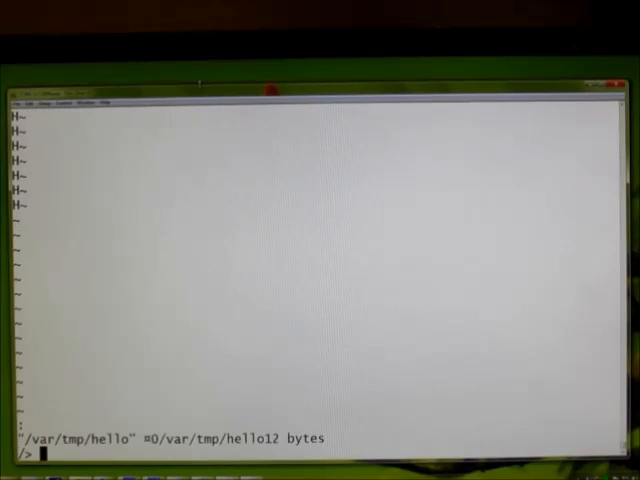
Print /var/tmp/hello with cat, then run free showing 397312 total, 212992 free.
type("cat")
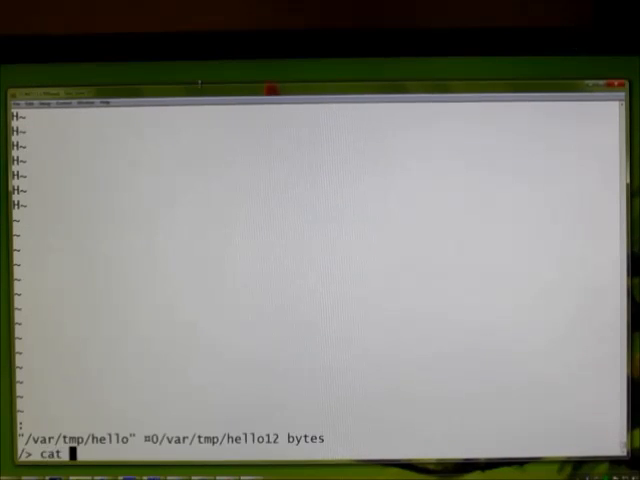
type("/e")
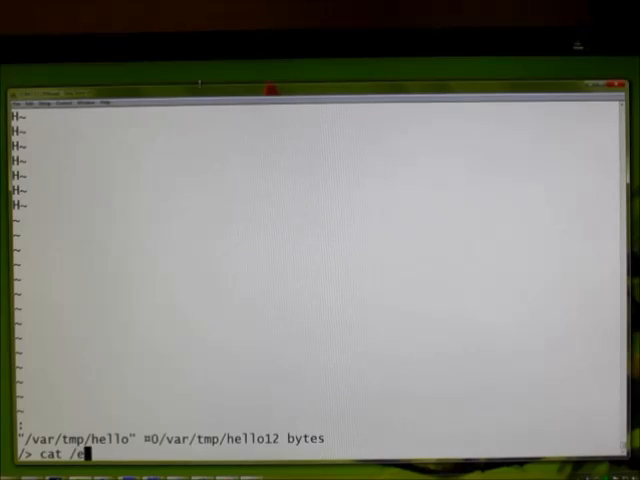
type("/var/tmp/hello")
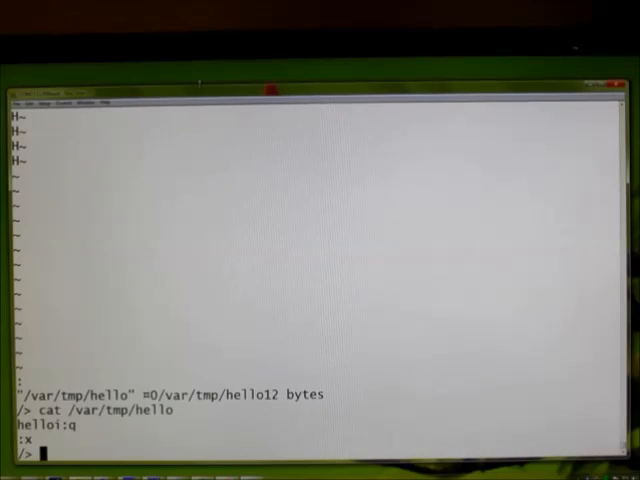
type("free")
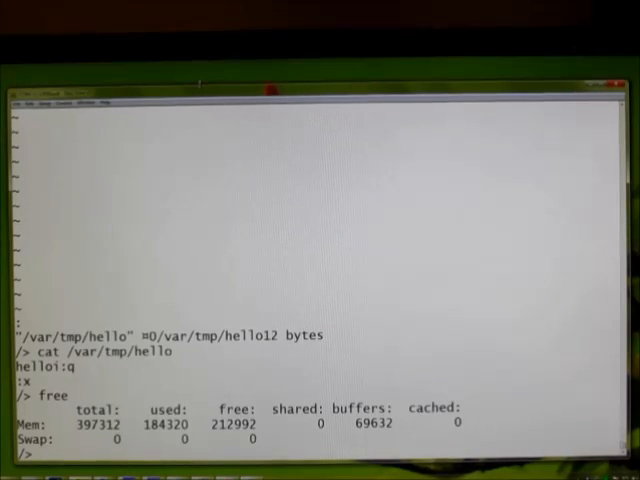
Start /bin/ledblink in the background as job 7 and type ps.
type("/bin/")
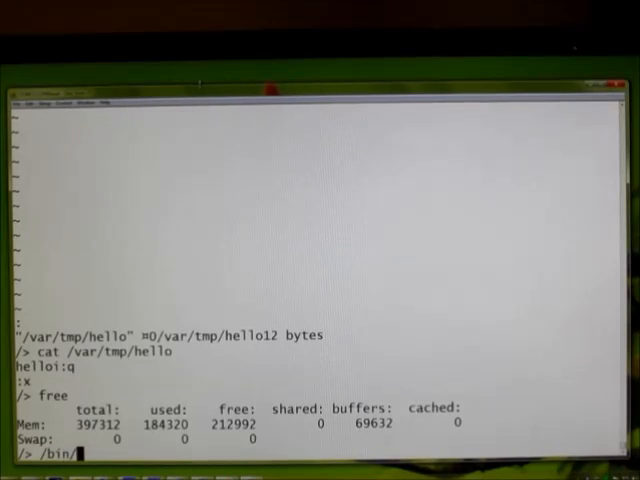
type("ledblink &")
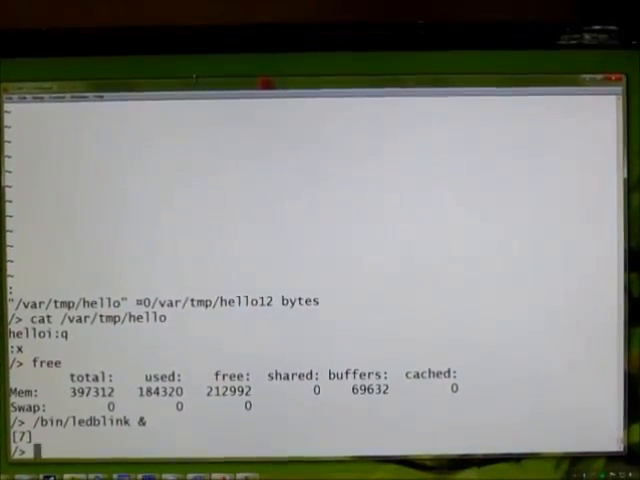
type("ps")
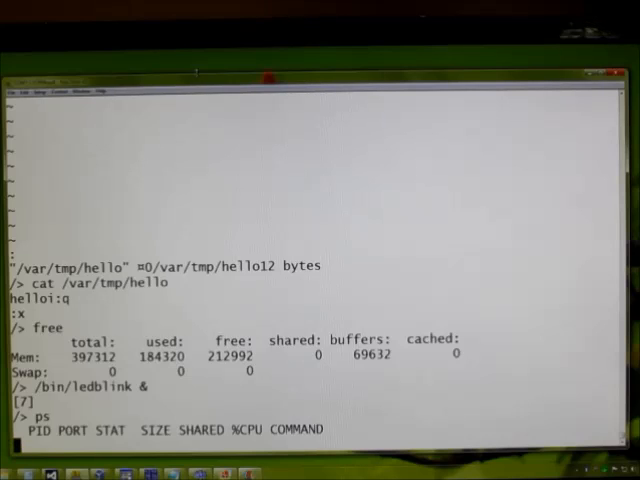
List processes (init, kflushd, /bin/sh, /bin/ledblink), then kill process 7.
key("Return")
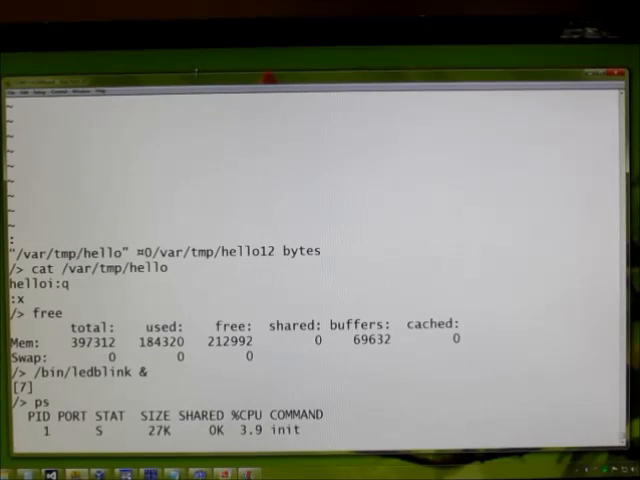
scroll("down", 3)
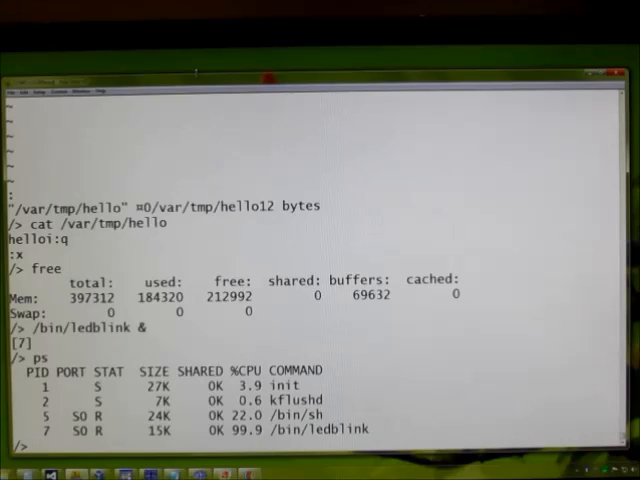
type("kill 7")
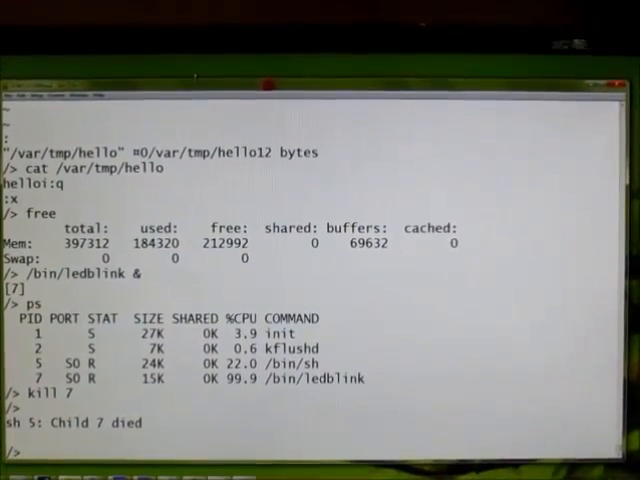
Launch /bin/advent4, decline the instructions, and enter 'take bottle' in the well house.
type("/bin")
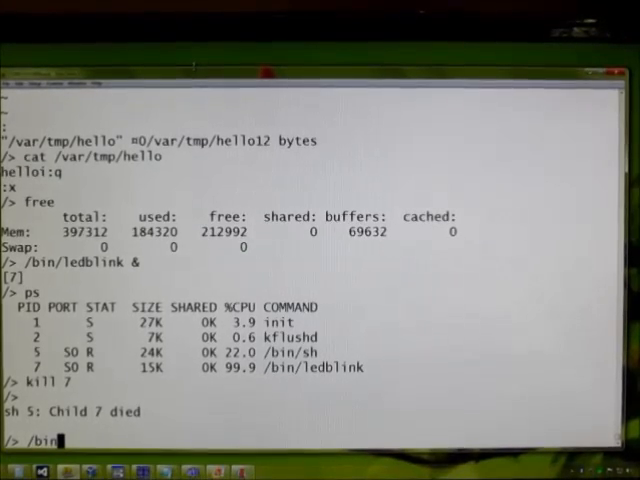
type("advent4")
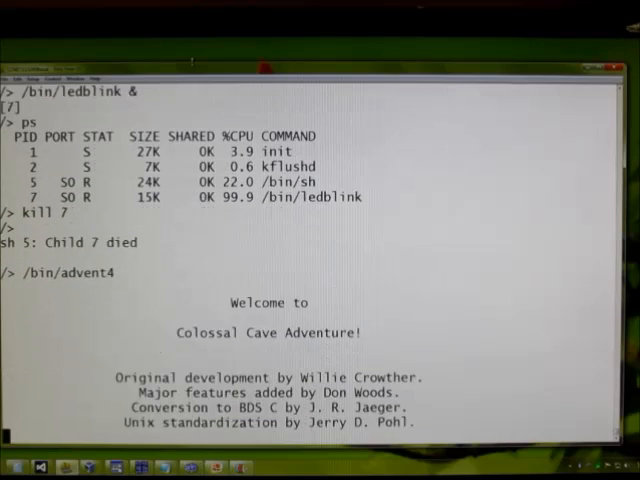
type("no")
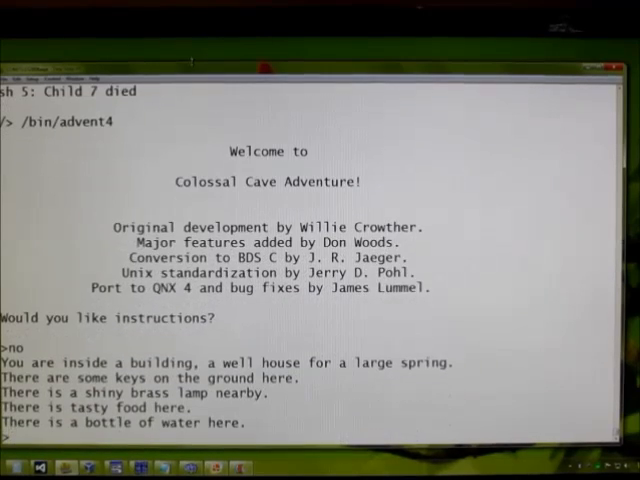
type("take bottle")
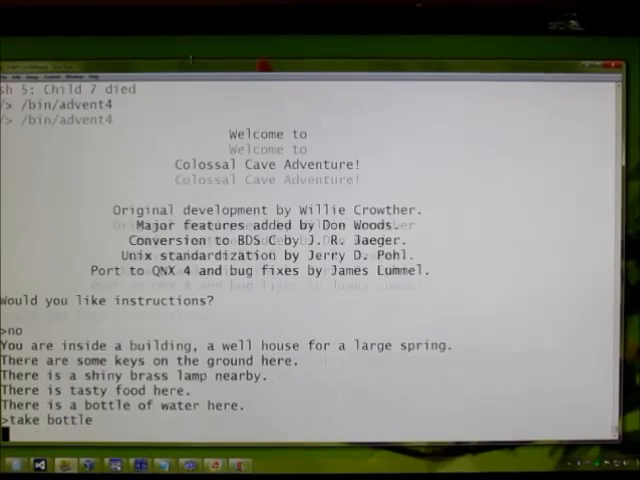